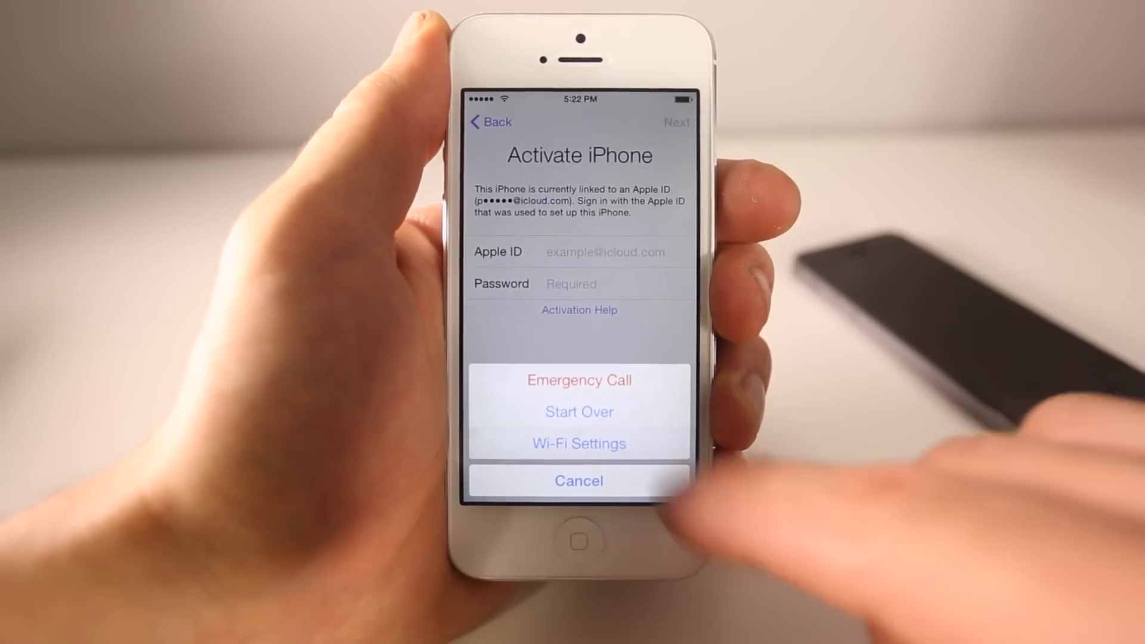
Set the PhoneRebel network's DNS server to 78.109.17.60 and return to the network list.
{"action": "left_click", "coordinate": [579, 443]}
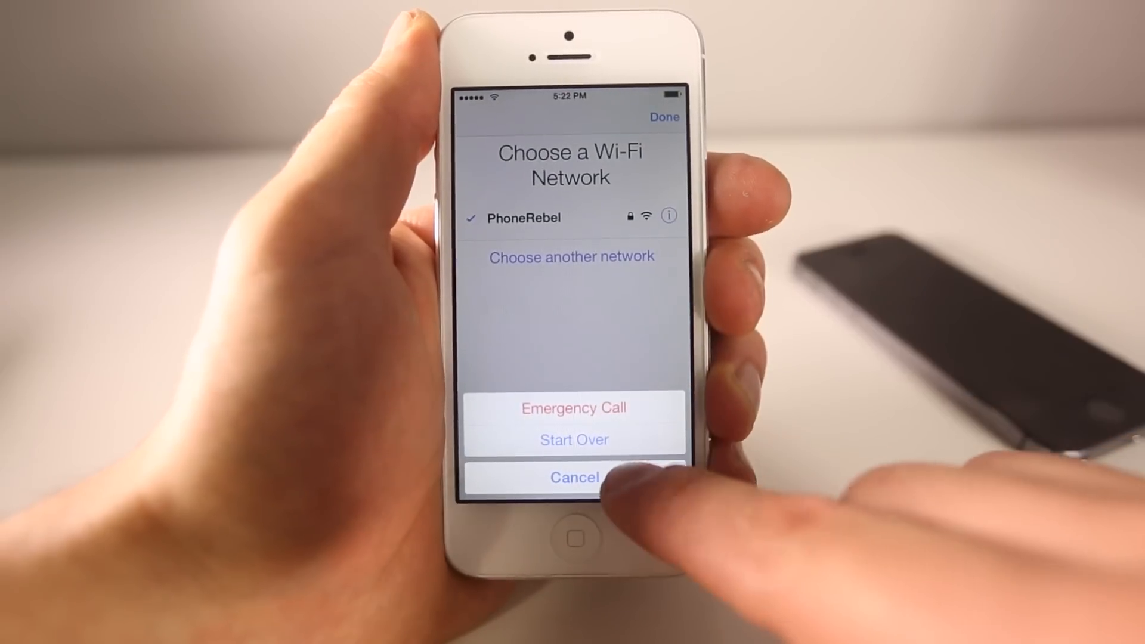
{"action": "left_click", "coordinate": [668, 215]}
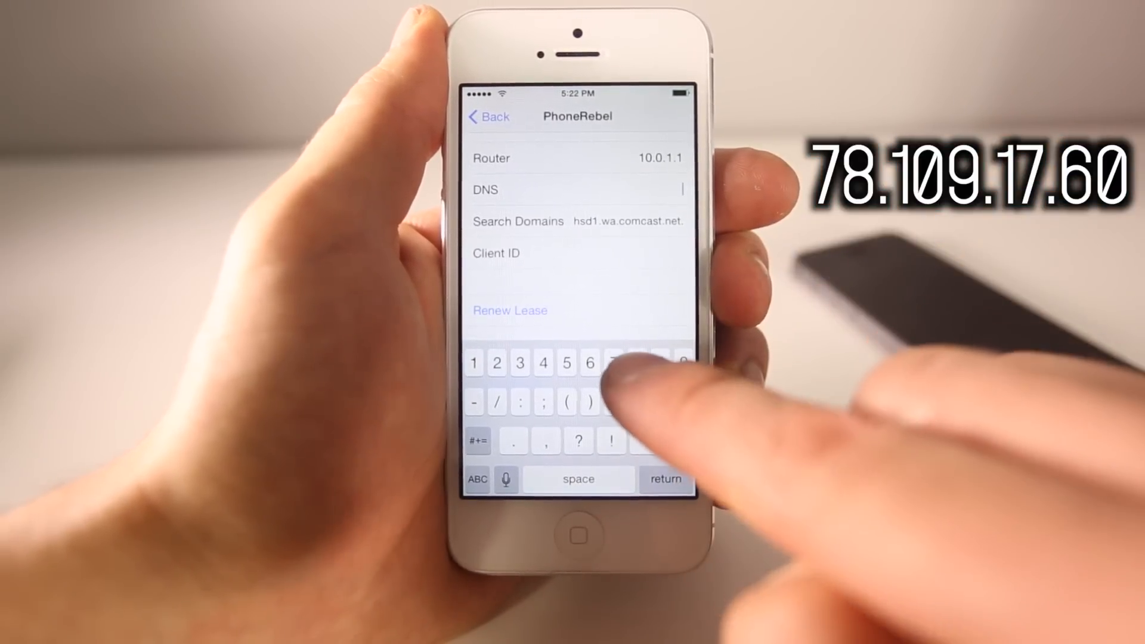
{"action": "type", "text": "78.109.17"}
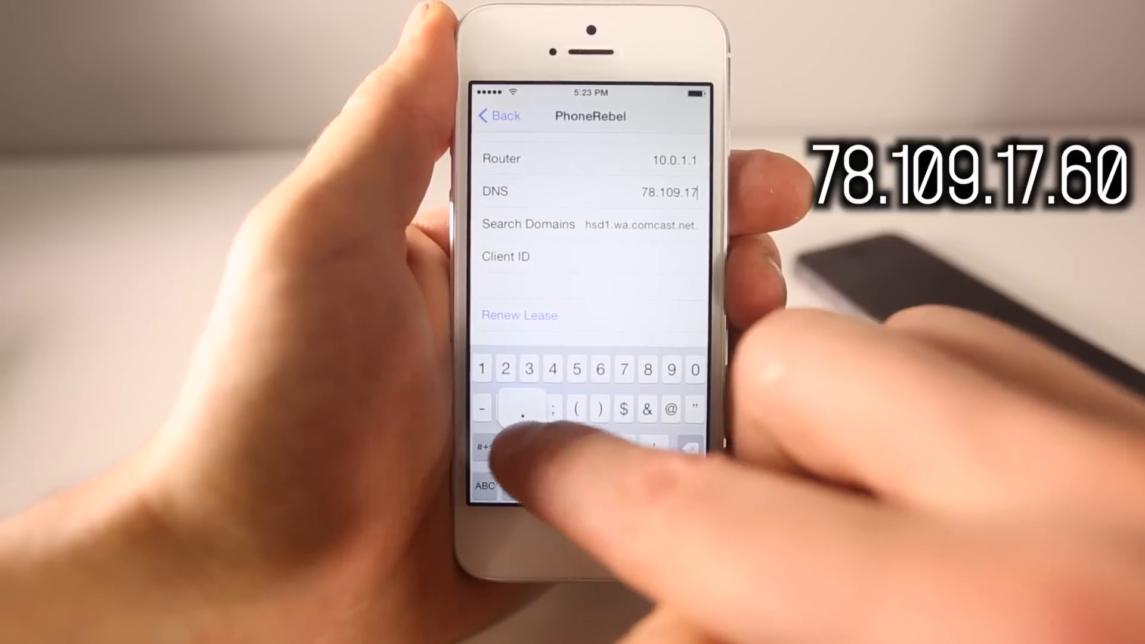
{"action": "type", "text": "6"}
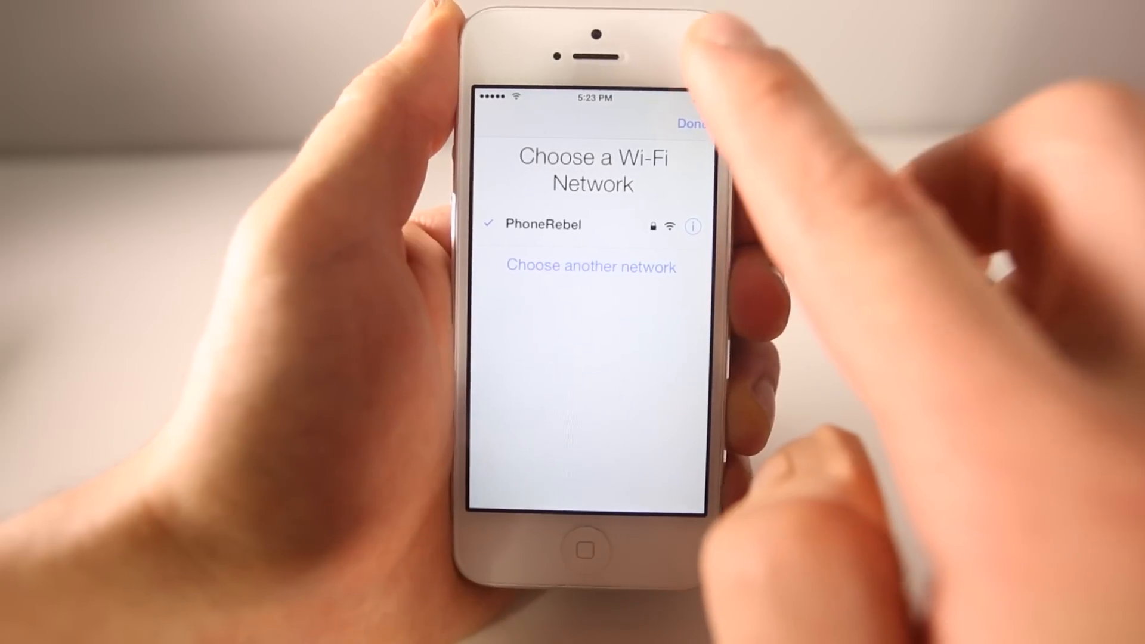
Continue setup with United States as the country until the iCloudDnsBypass Loading page appears.
{"action": "left_click", "coordinate": [692, 123]}
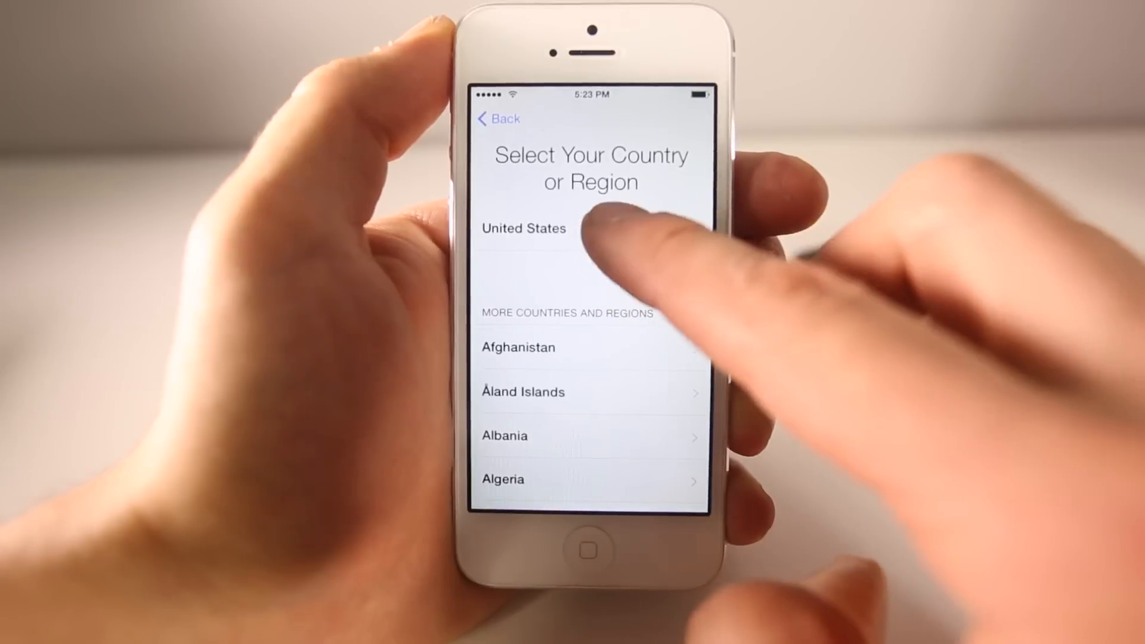
{"action": "left_click", "coordinate": [523, 228]}
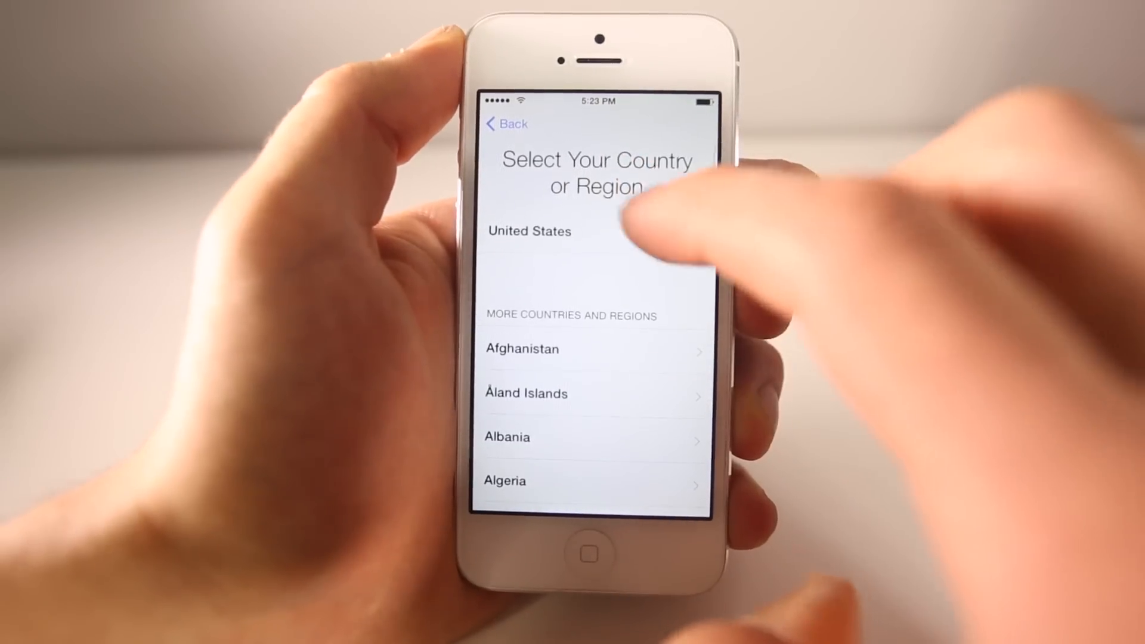
{"action": "left_click", "coordinate": [529, 230]}
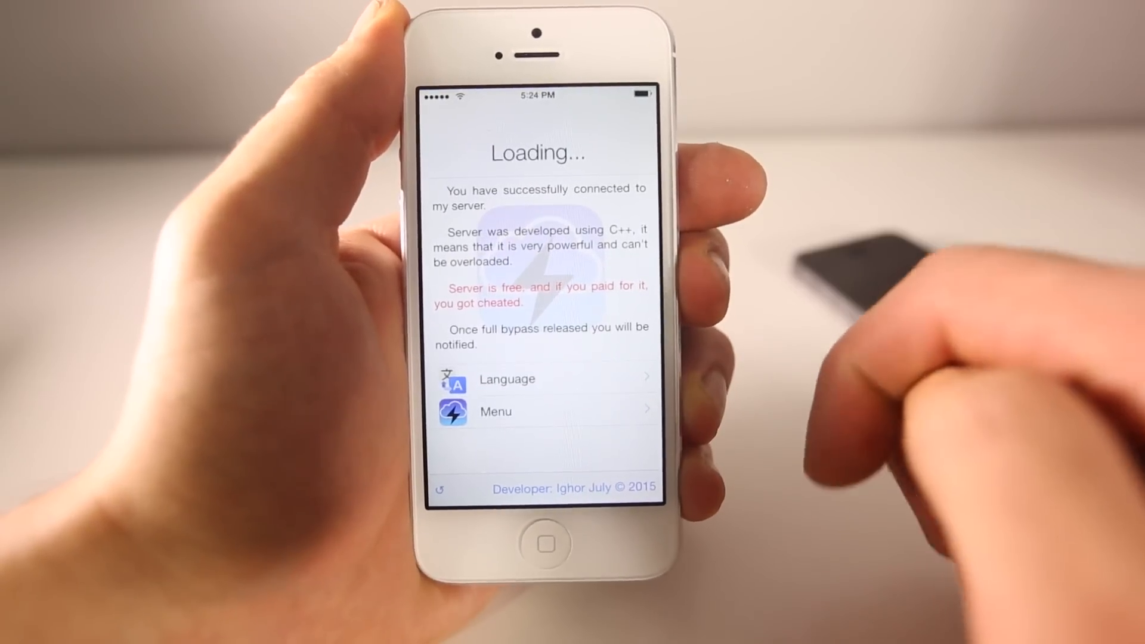
Try the Flashlight feature via the camera in video mode with flash on, then return to the Menu.
{"action": "left_click", "coordinate": [495, 411]}
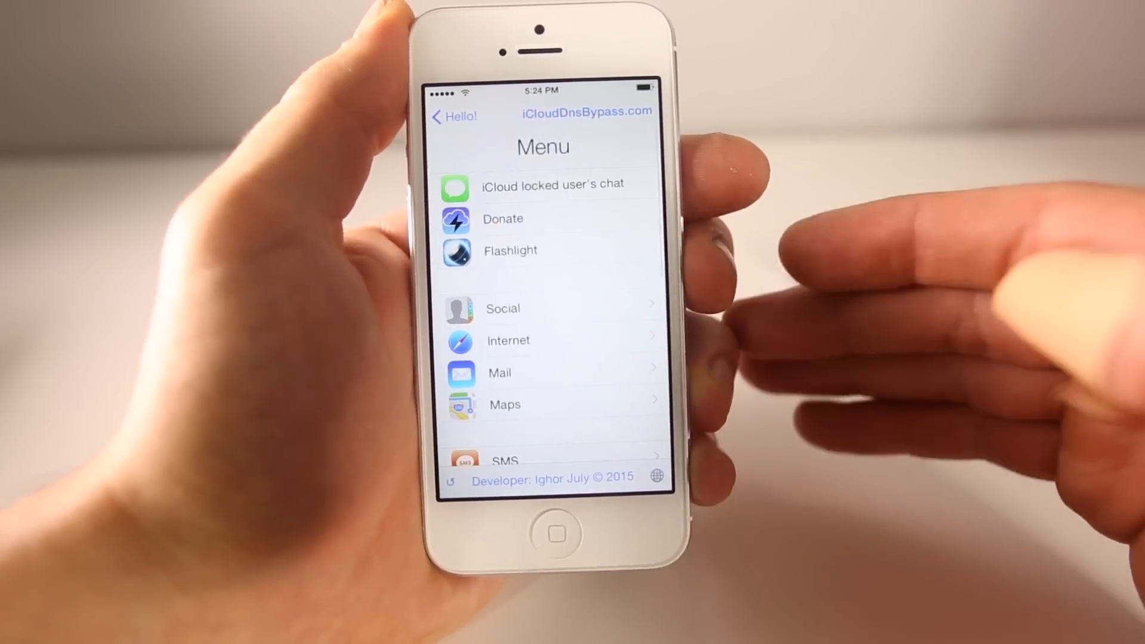
{"action": "scroll", "scroll_direction": "down", "scroll_amount": 3}
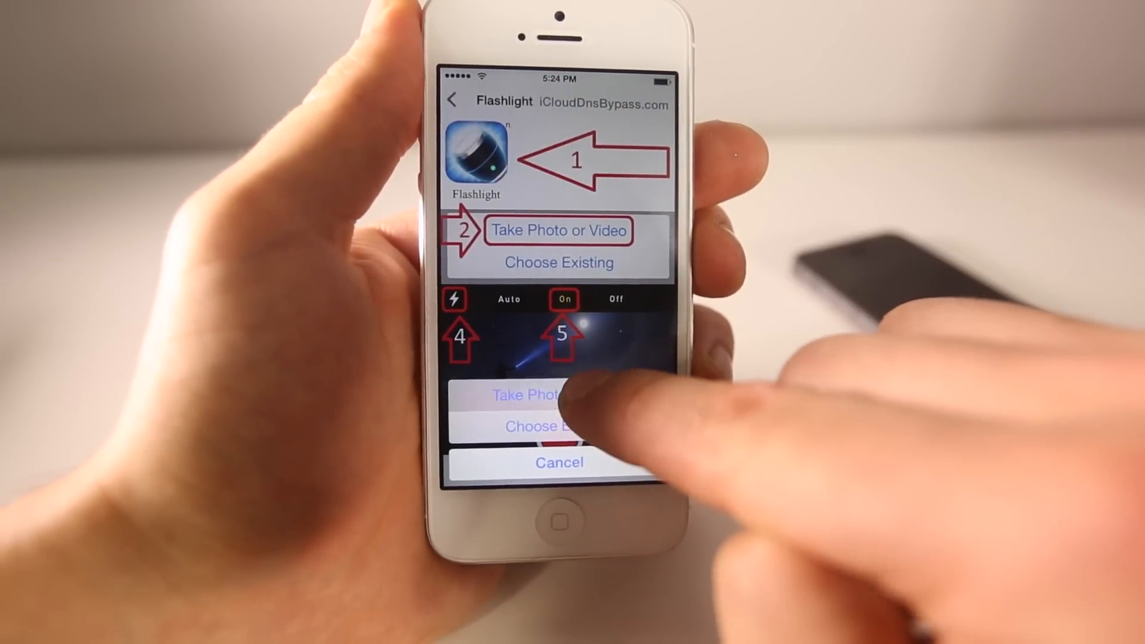
{"action": "left_click", "coordinate": [531, 395]}
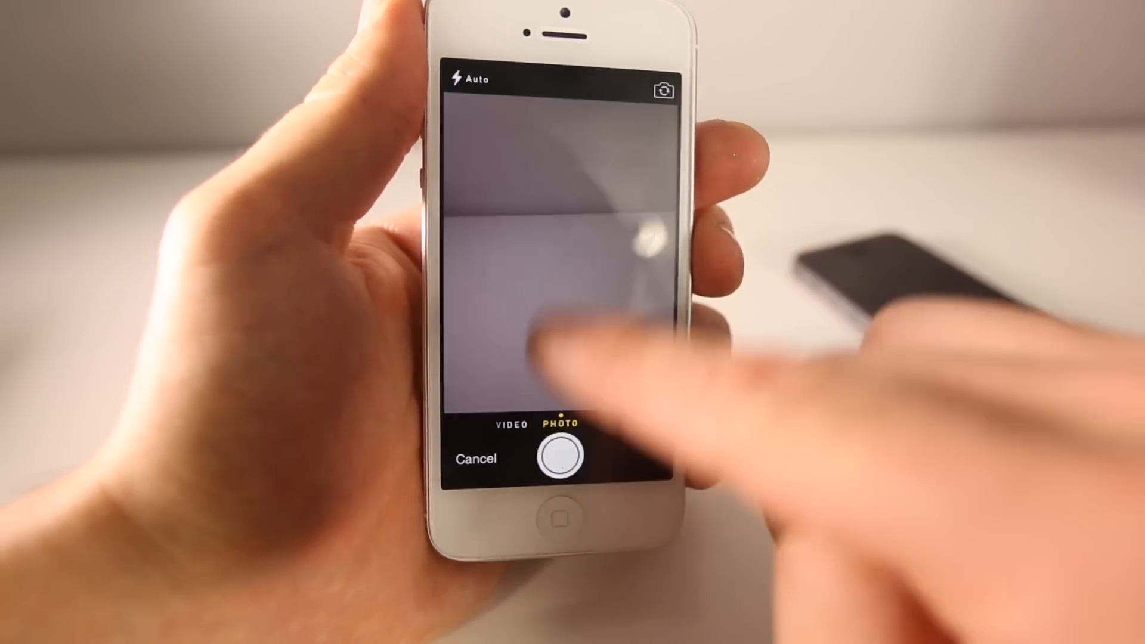
{"action": "left_click", "coordinate": [524, 424]}
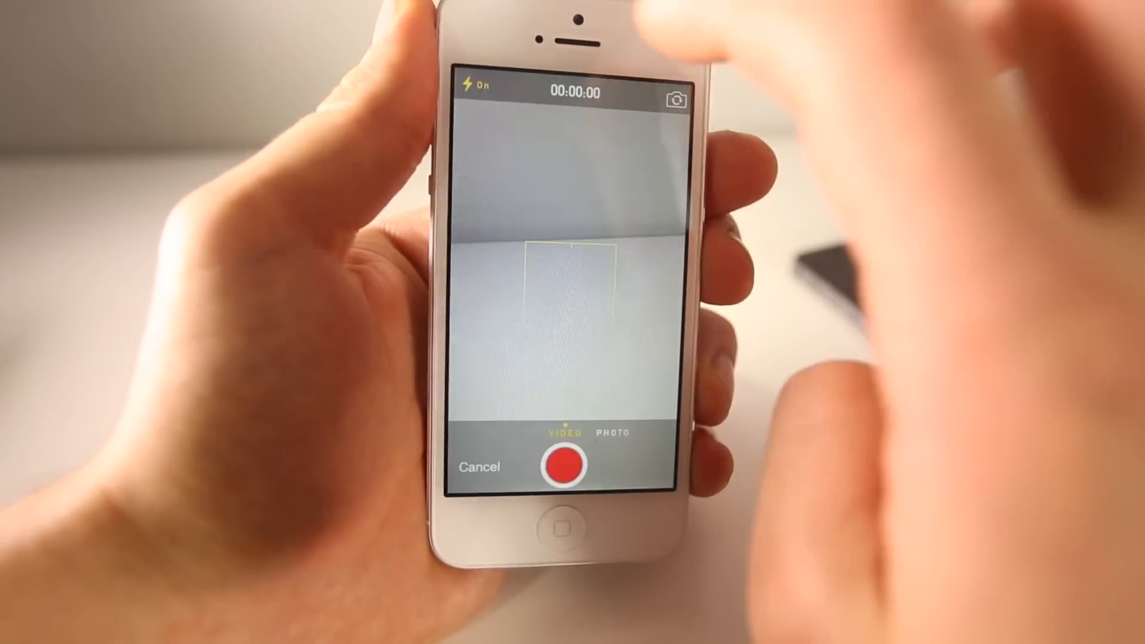
{"action": "left_click", "coordinate": [471, 87]}
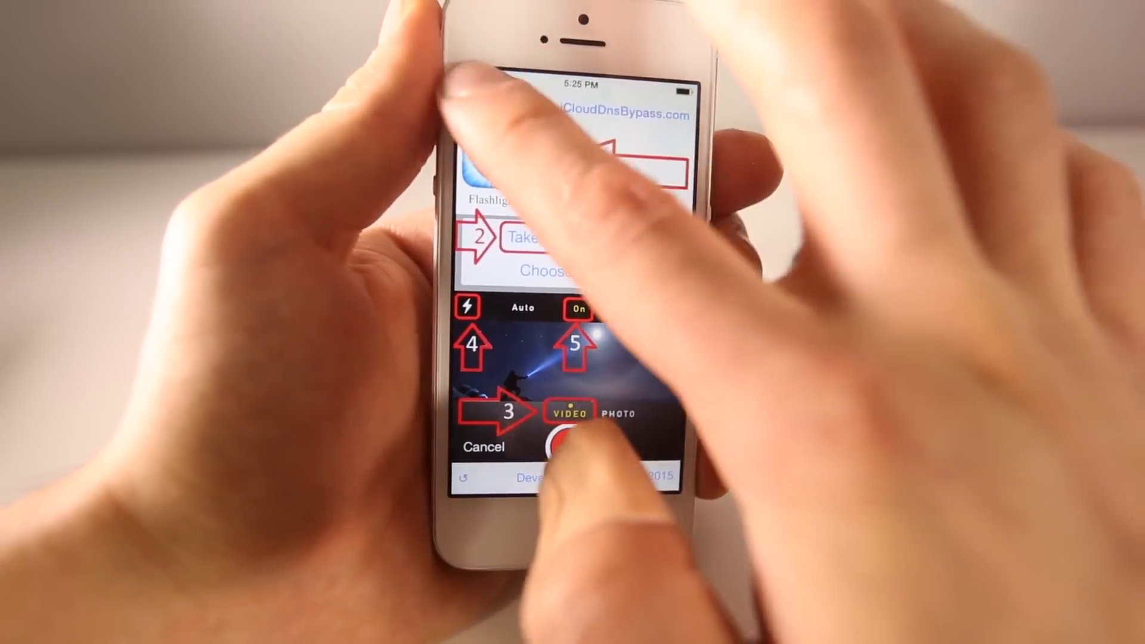
{"action": "left_click", "coordinate": [483, 446]}
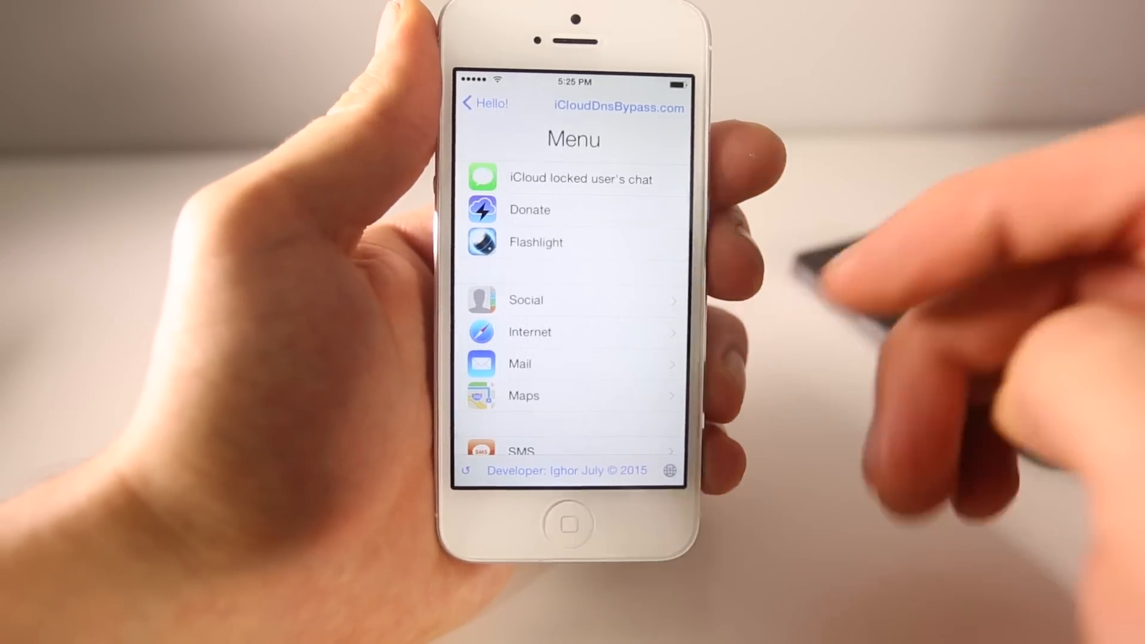
{"action": "scroll", "scroll_direction": "down", "scroll_amount": 3}
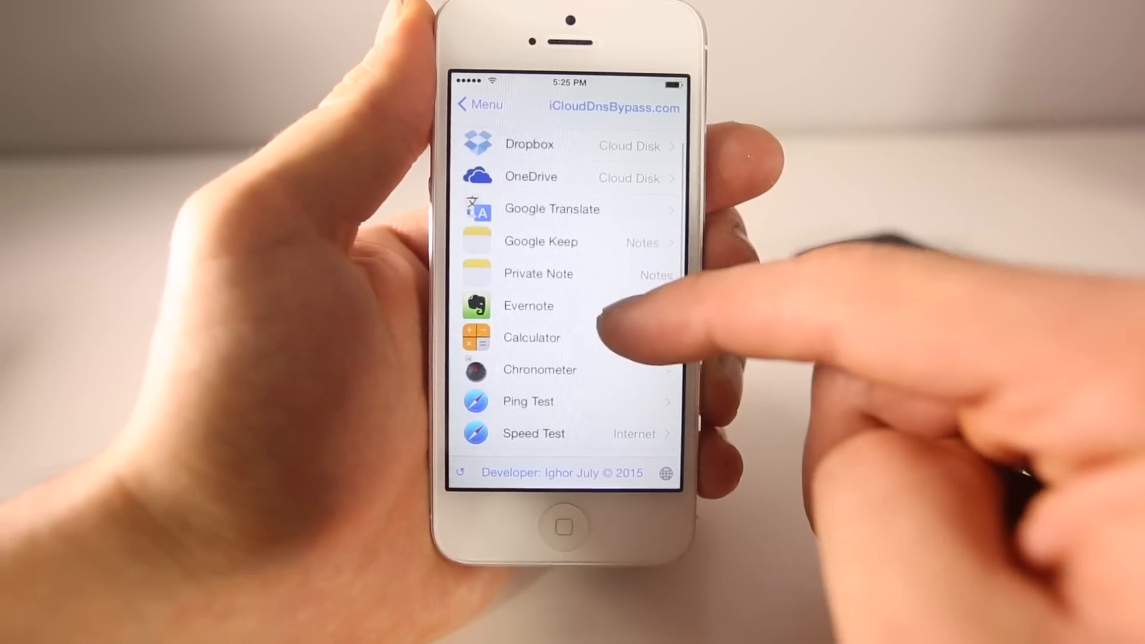
{"action": "scroll", "scroll_direction": "down", "scroll_amount": 3}
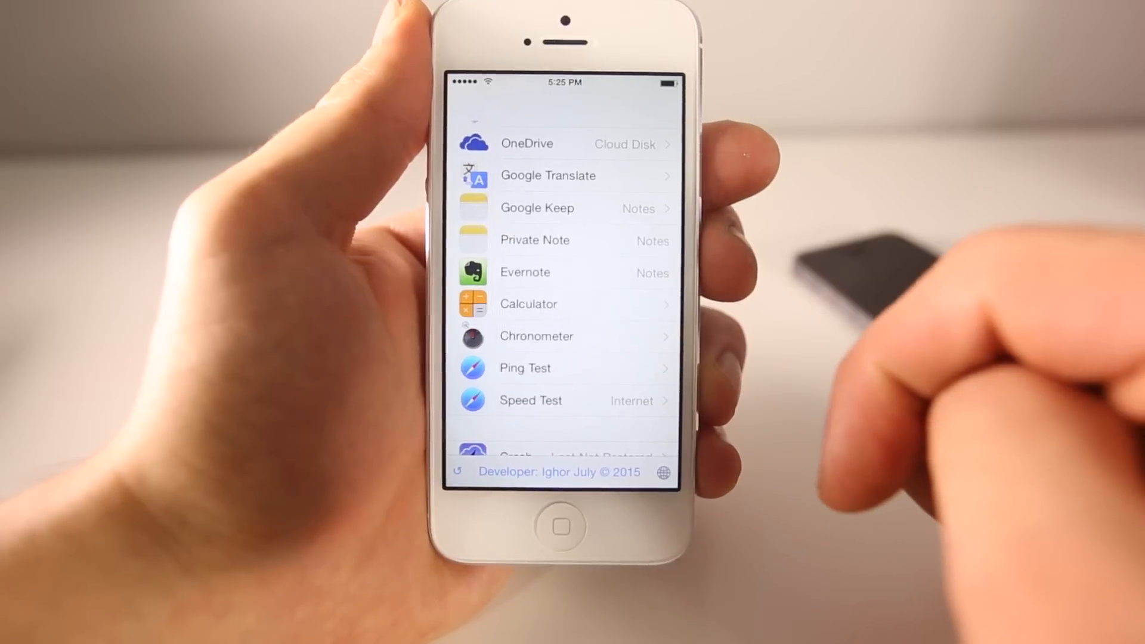
{"action": "left_click", "coordinate": [528, 304]}
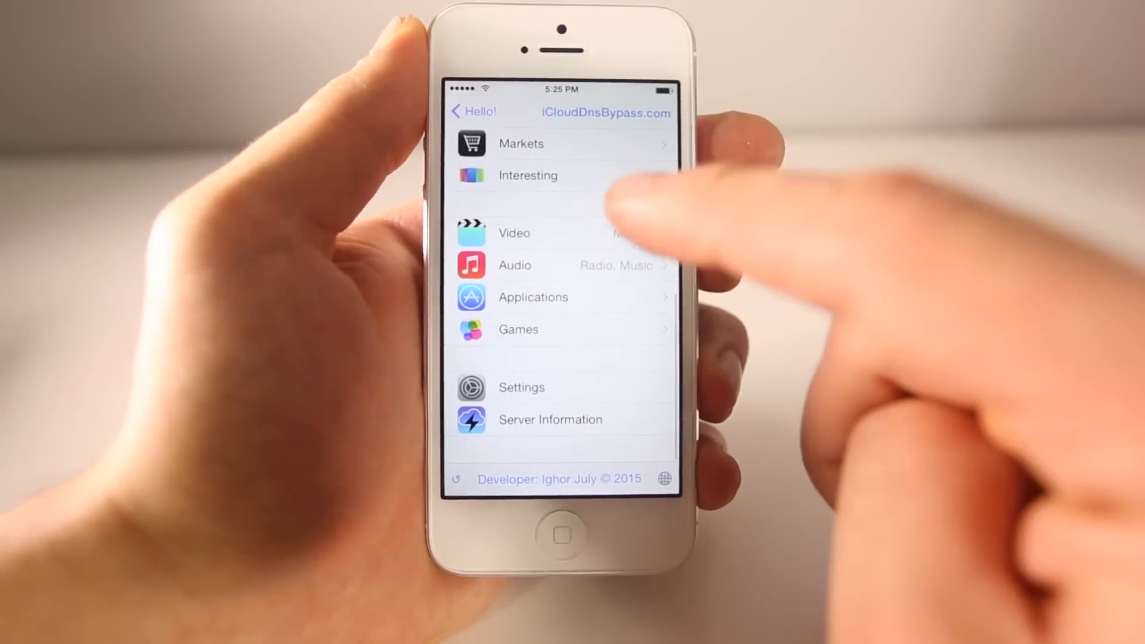
{"action": "left_click", "coordinate": [514, 232]}
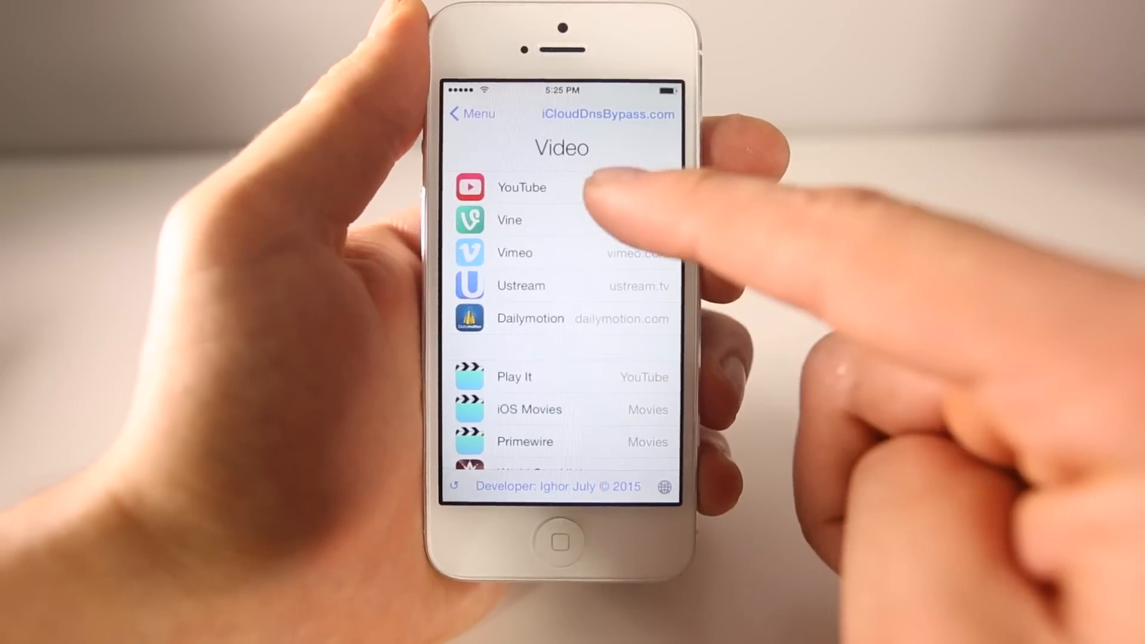
{"action": "scroll", "scroll_direction": "down", "scroll_amount": 3}
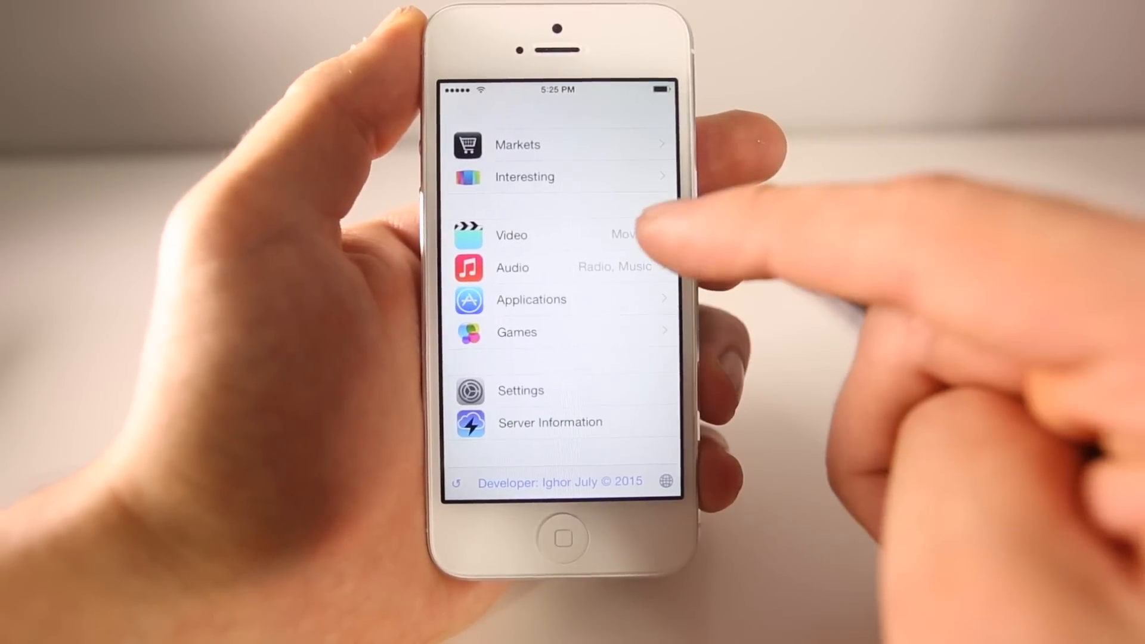
{"action": "left_click", "coordinate": [516, 332]}
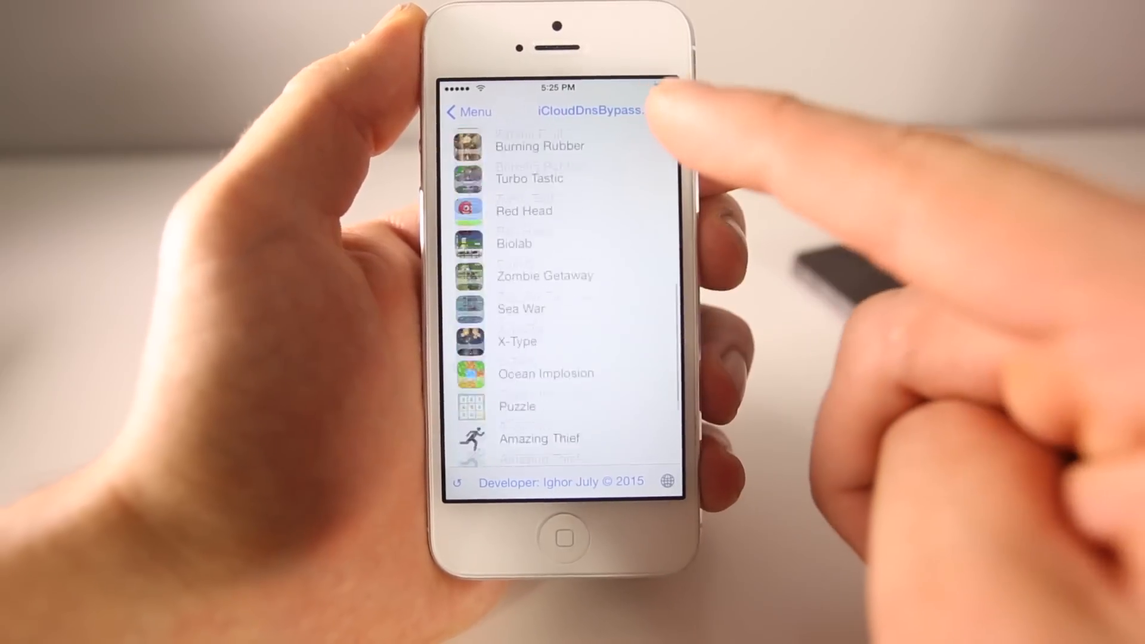
{"action": "scroll", "scroll_direction": "down", "scroll_amount": 3}
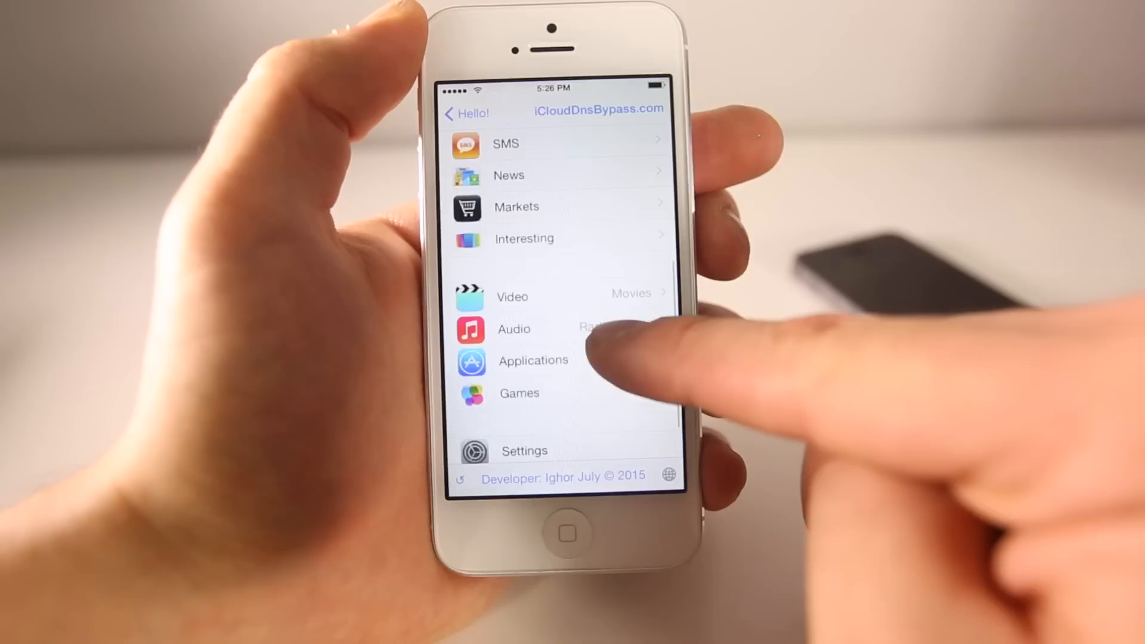
{"action": "scroll", "scroll_direction": "down", "scroll_amount": 3}
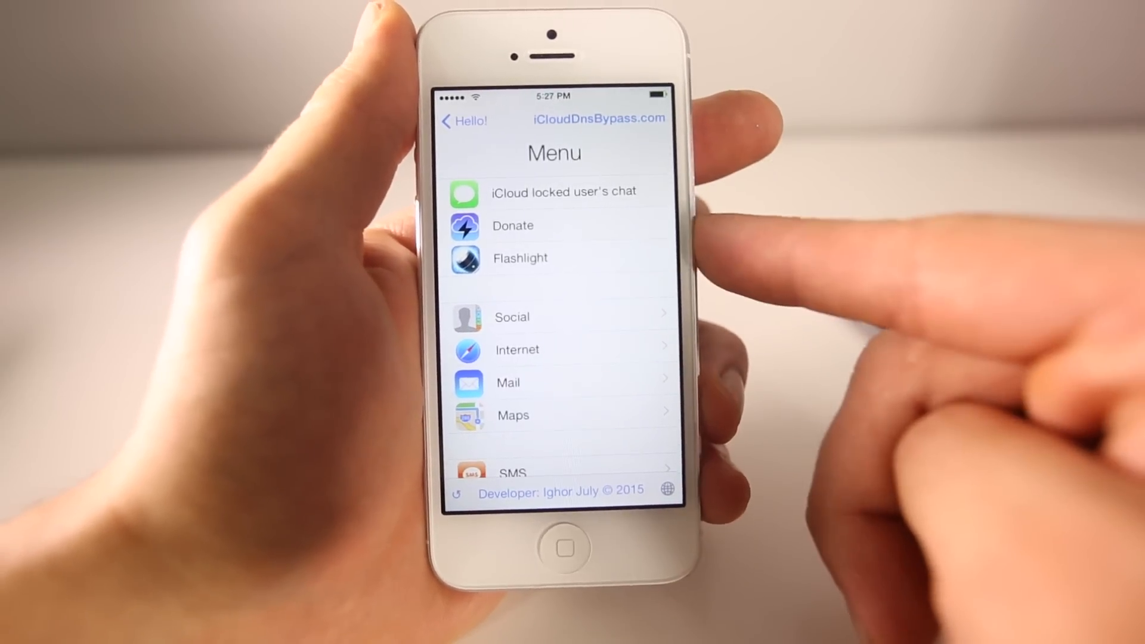
View About this Device showing an iPhone on iOS 8.2 Build 12D508, then return to Settings.
{"action": "scroll", "scroll_direction": "down", "scroll_amount": 3}
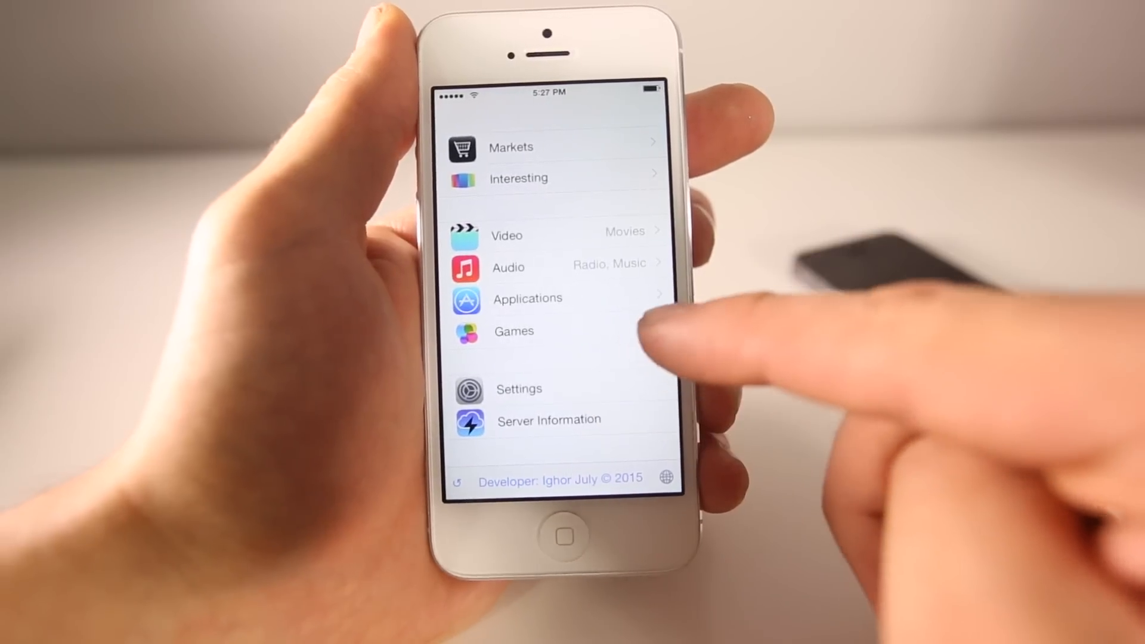
{"action": "left_click", "coordinate": [519, 388]}
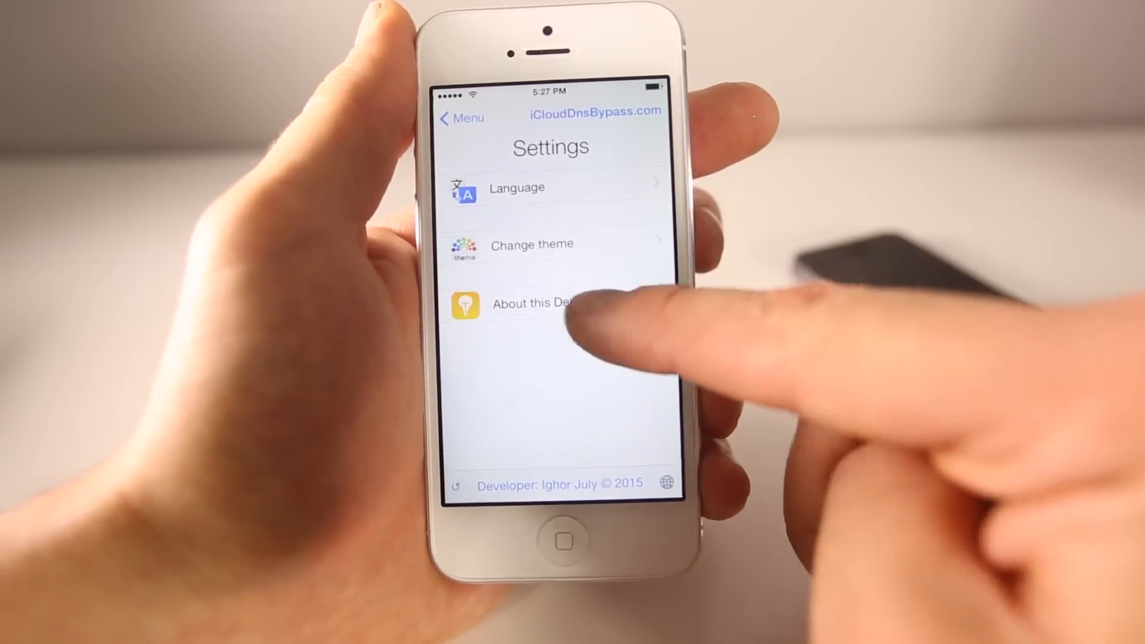
{"action": "left_click", "coordinate": [540, 304]}
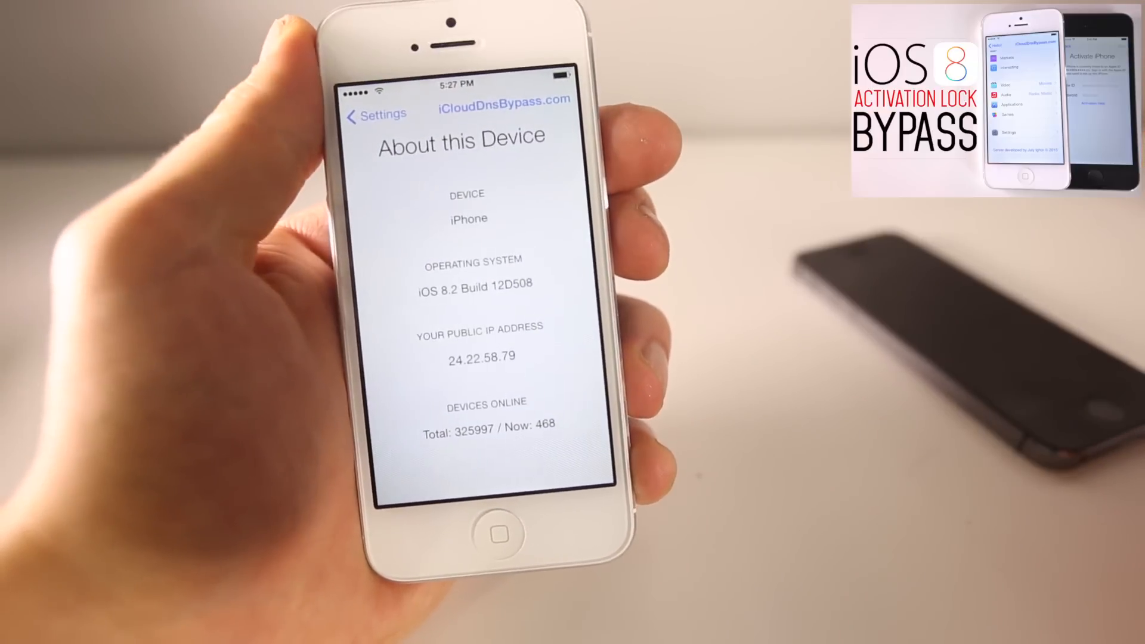
{"action": "left_click", "coordinate": [374, 115]}
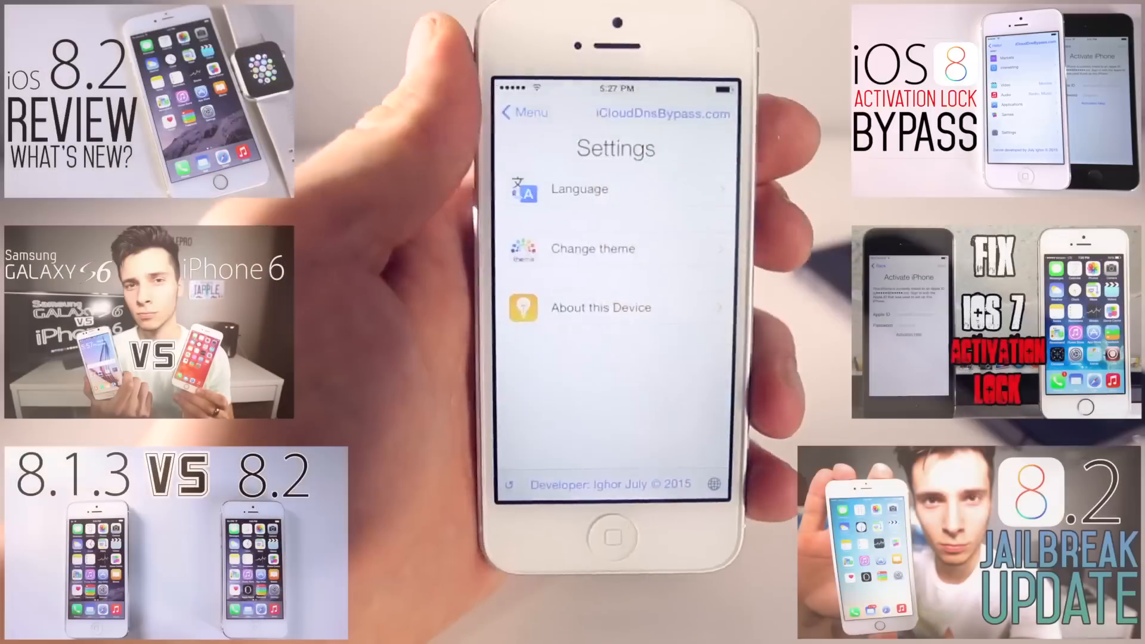